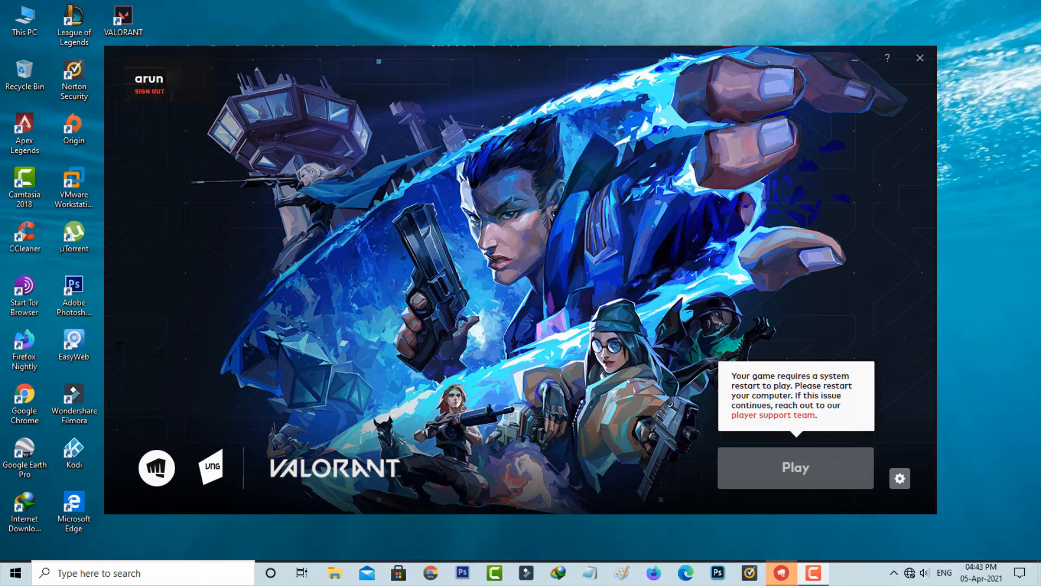
- Close the Valorant launcher showing the restart error and cancel the shut-down prompt
left_click(919, 57)
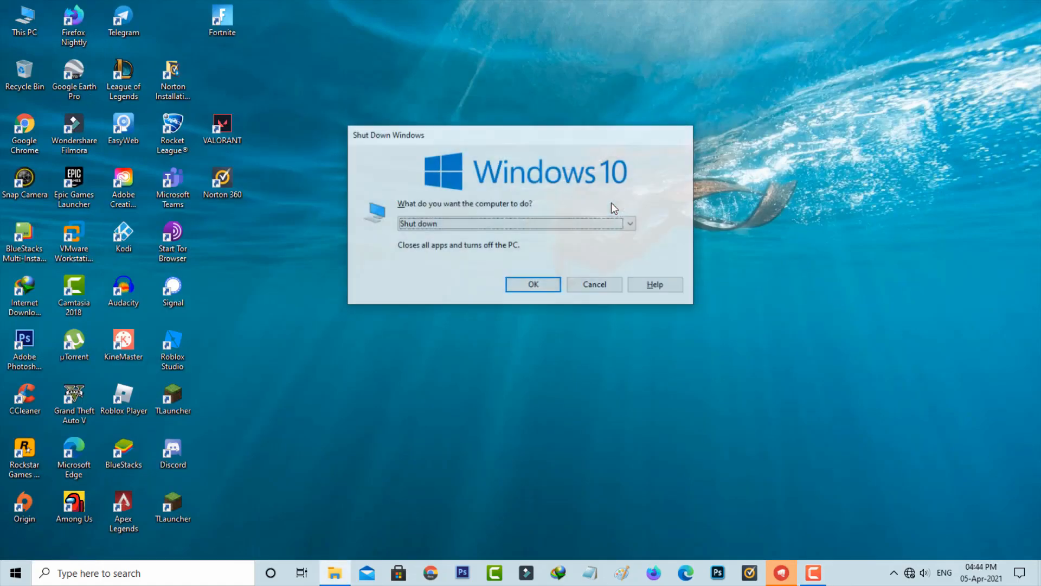
left_click(593, 284)
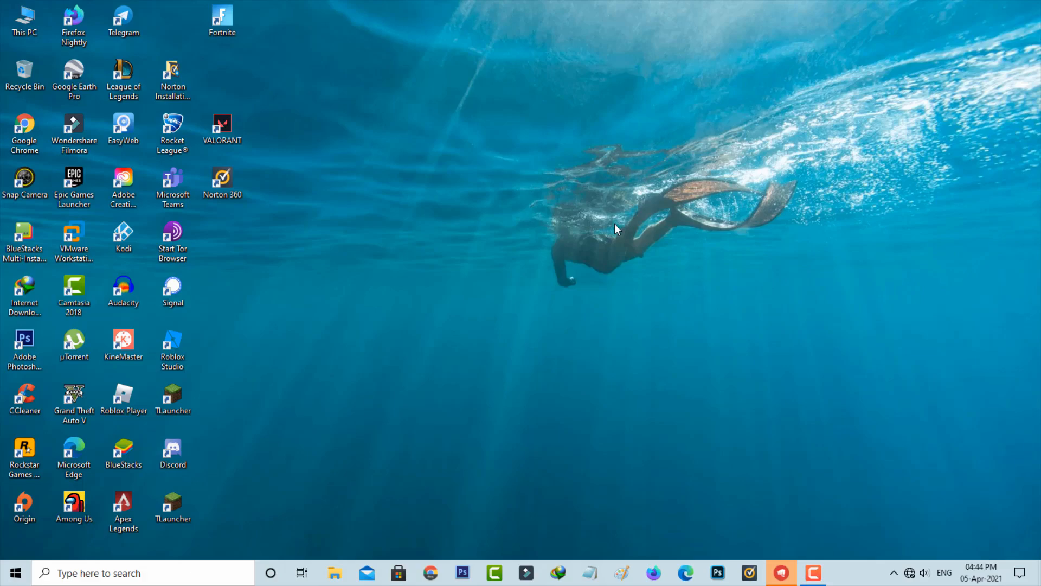
mouse_move(661, 256)
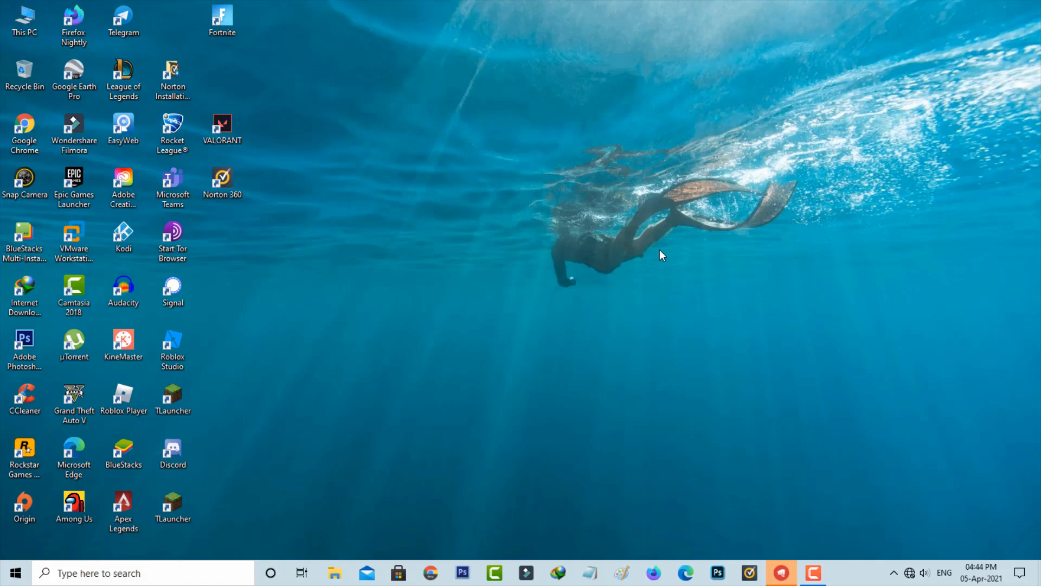
- End the RiotClientUx process from Task Manager opened via the taskbar
right_click(860, 572)
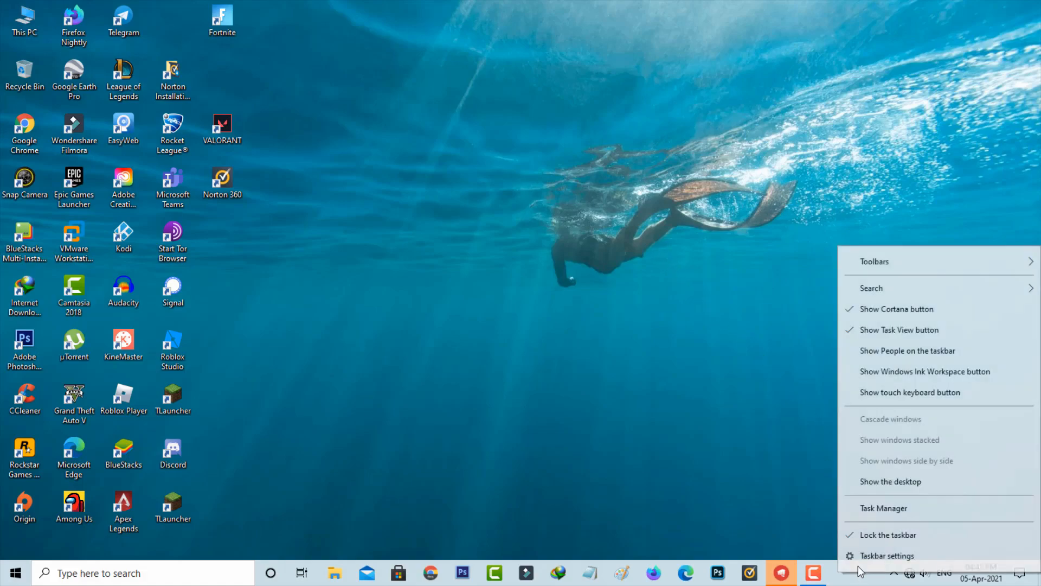
left_click(884, 507)
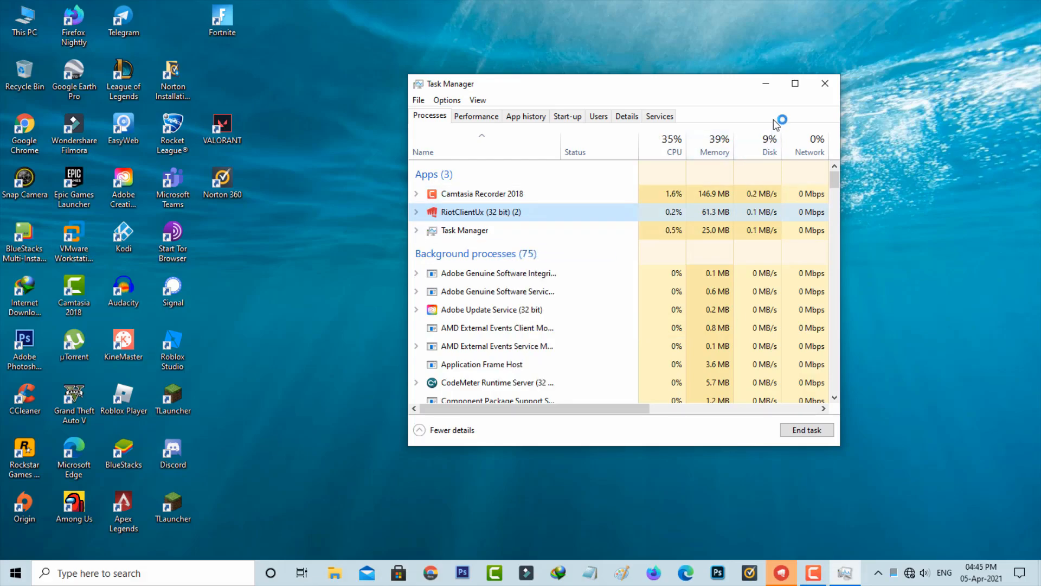
left_click(824, 84)
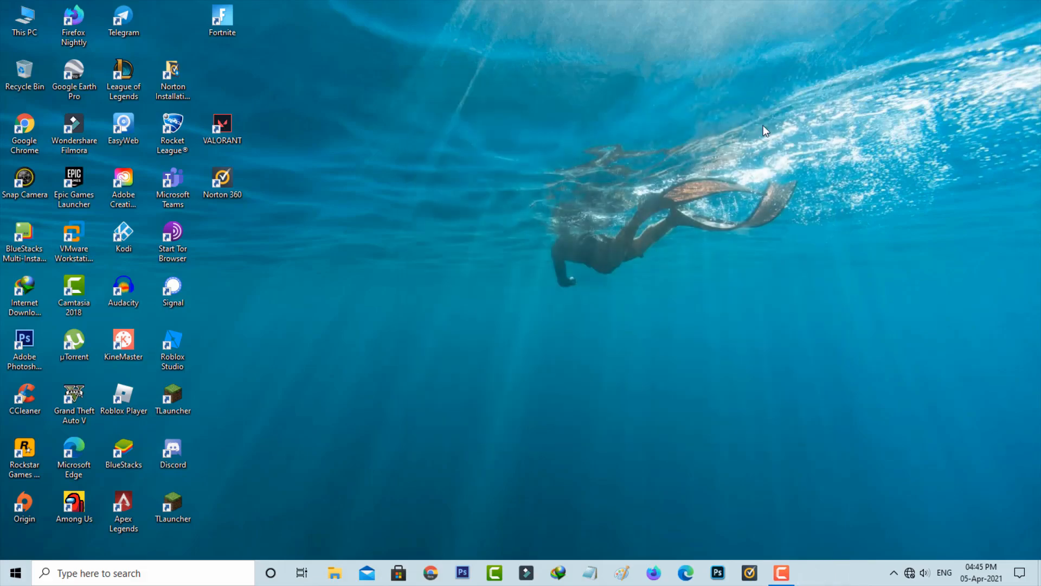
- Launch the Services console with services.msc from the Run box and locate vgc
key("win+r")
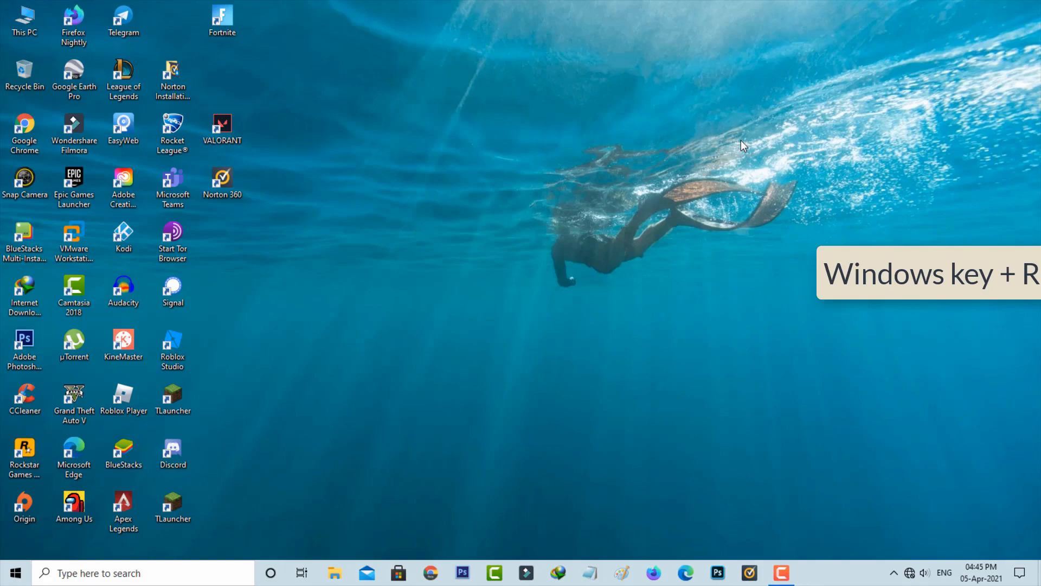
key("Win+r")
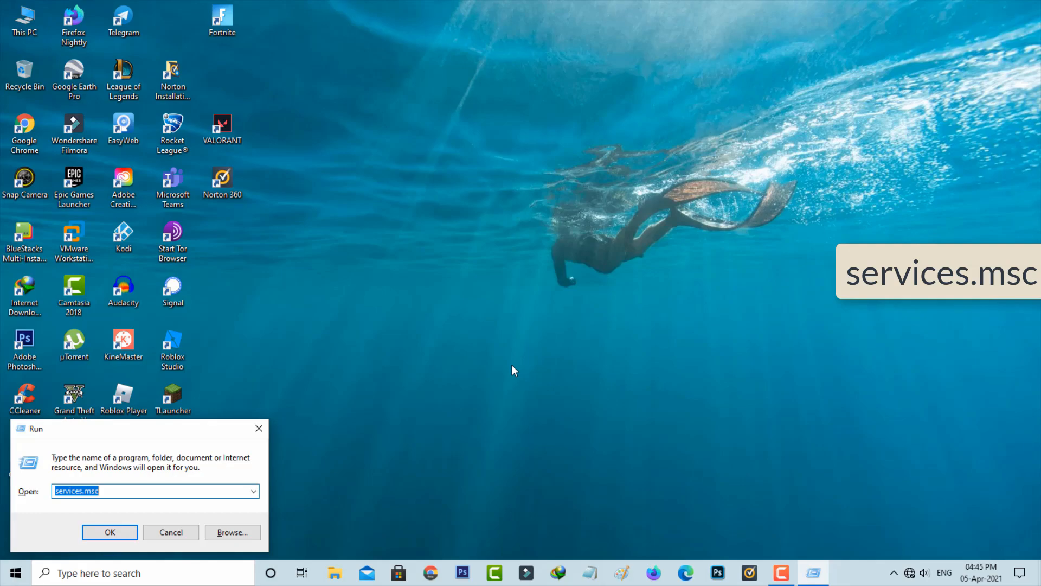
left_click(109, 532)
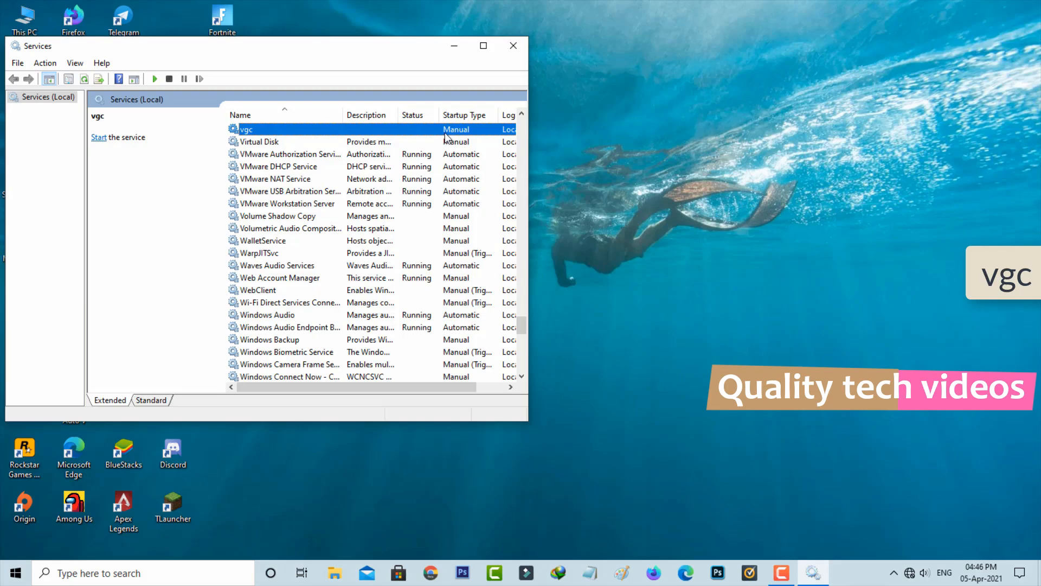
- Set the vgc service's startup type to Automatic, start it, apply, and close Services
double_click(244, 129)
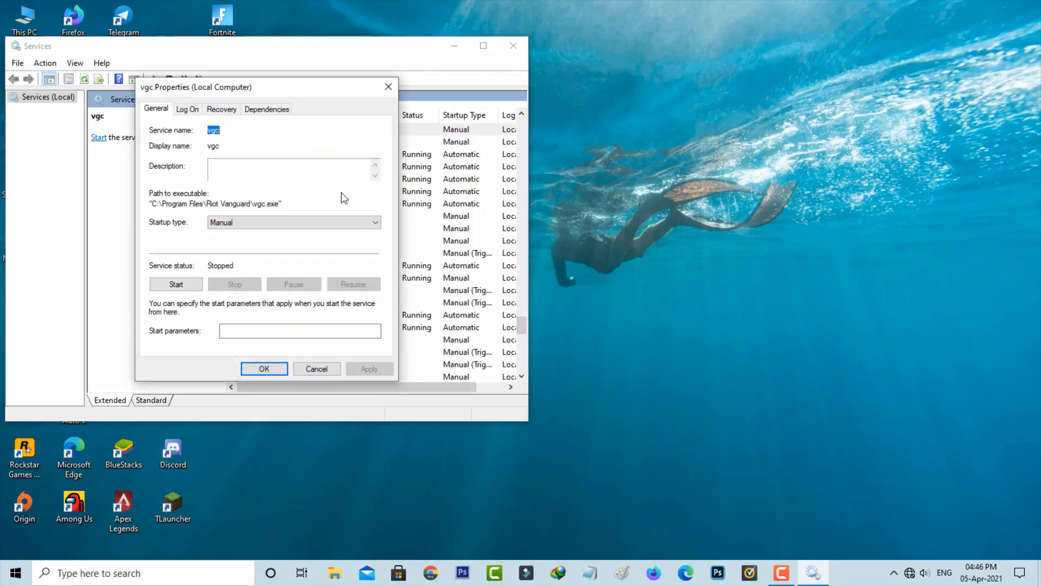
mouse_move(344, 217)
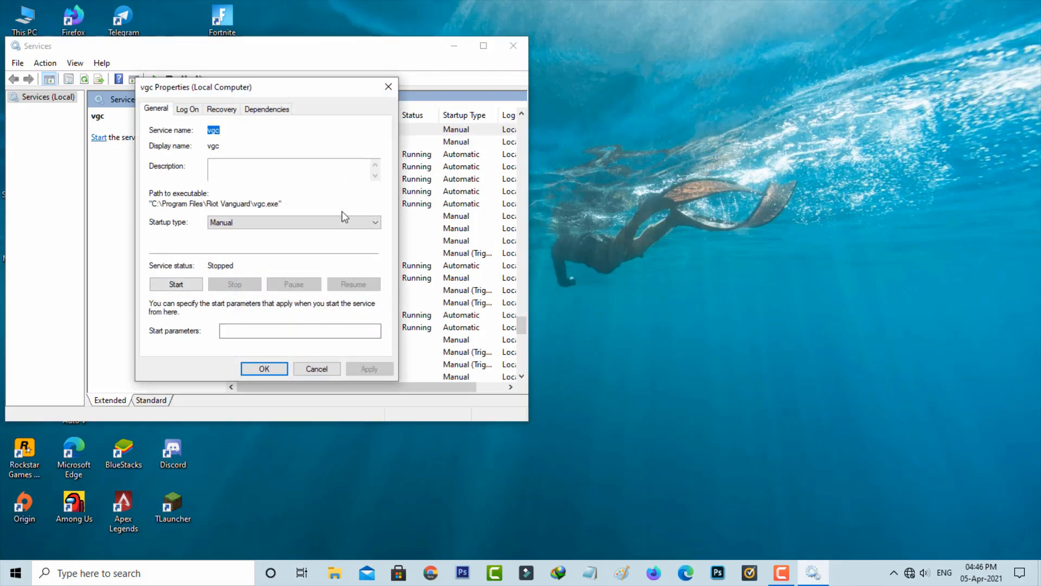
left_click(375, 222)
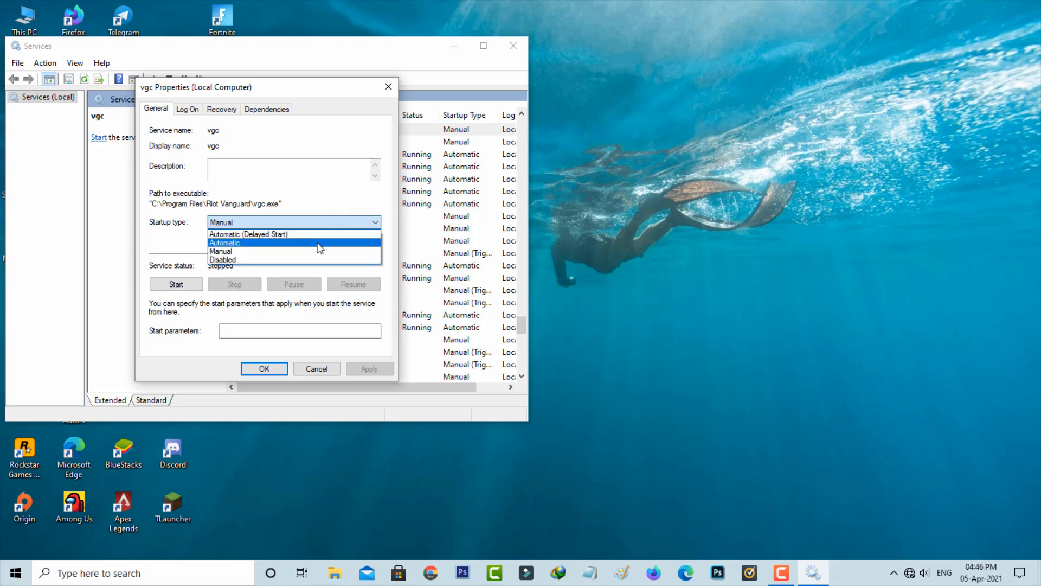
left_click(225, 242)
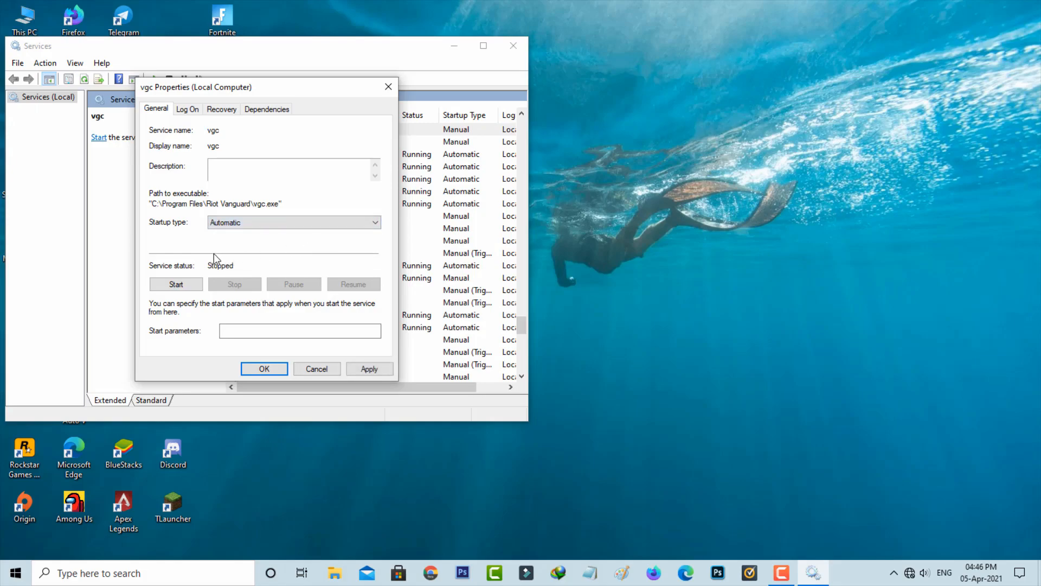
left_click(176, 283)
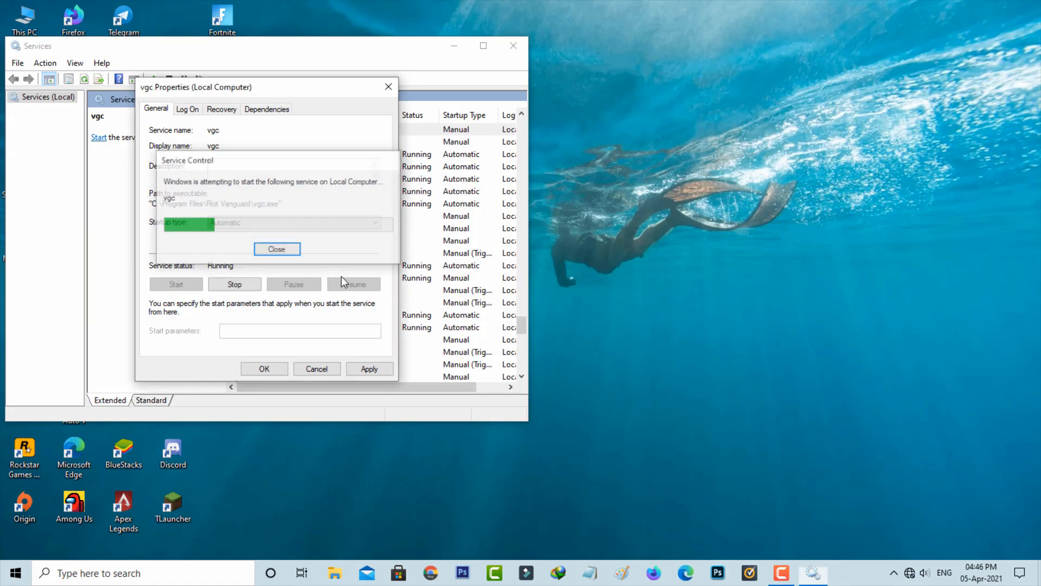
left_click(277, 249)
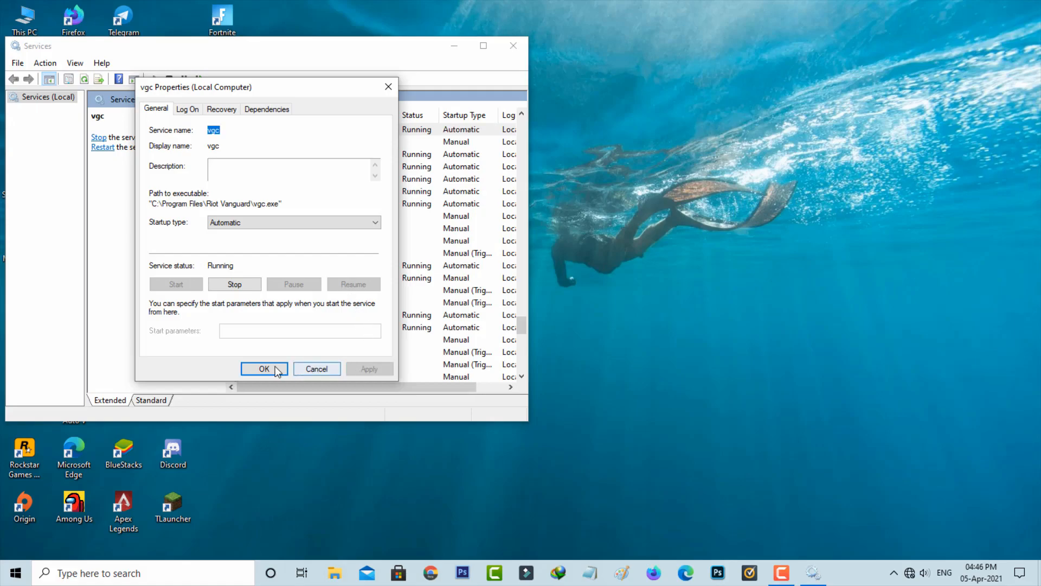
left_click(265, 369)
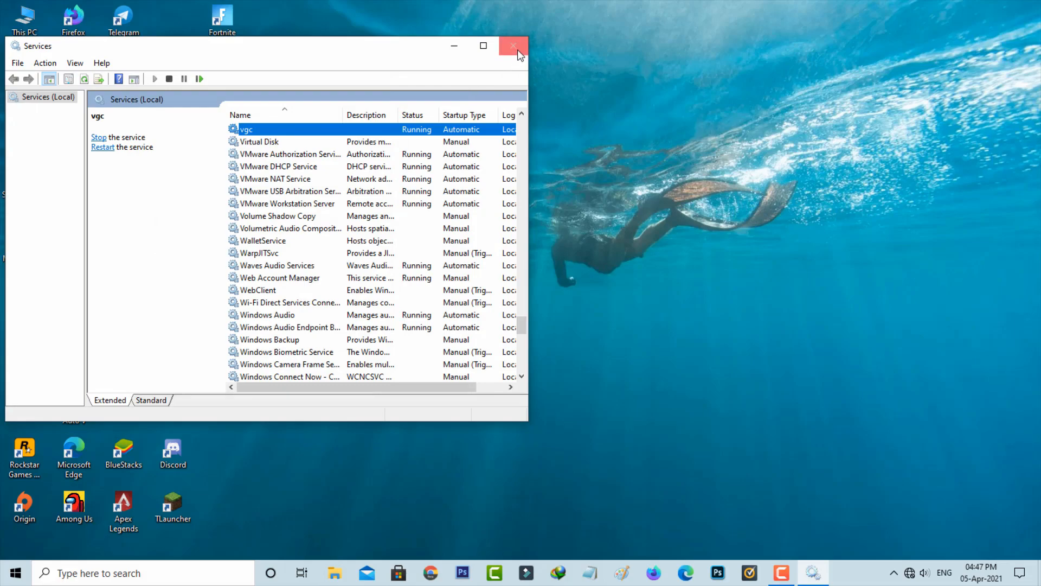
left_click(512, 46)
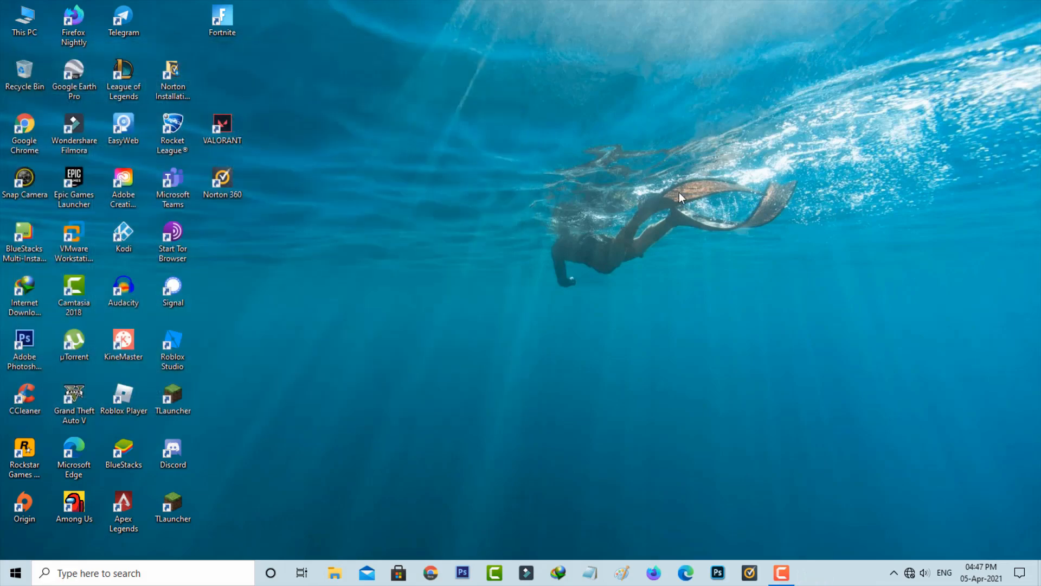
- Enable the Vanguard tray notification entry in Task Manager's Start-up list
right_click(823, 572)
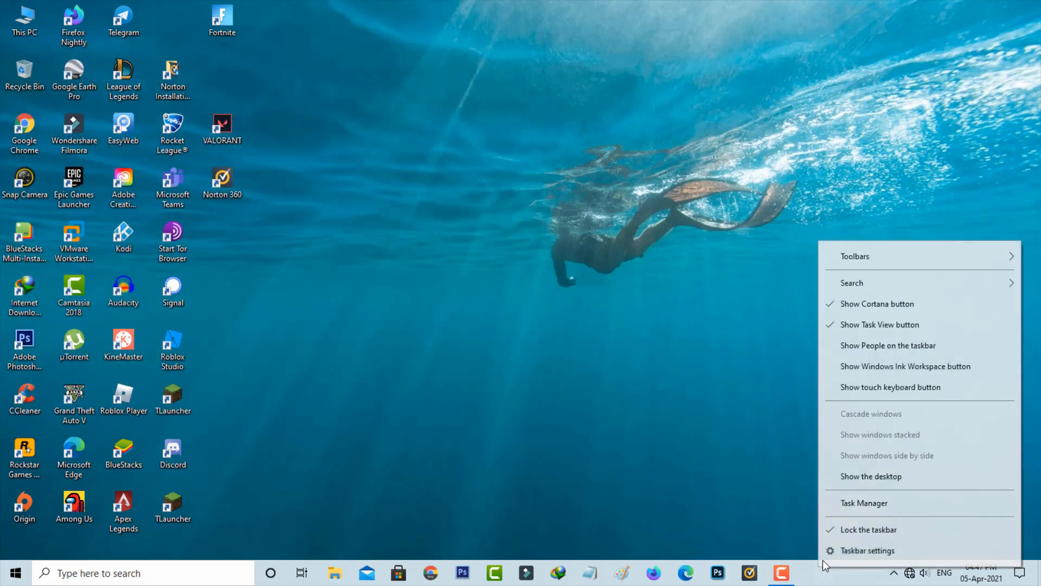
left_click(864, 502)
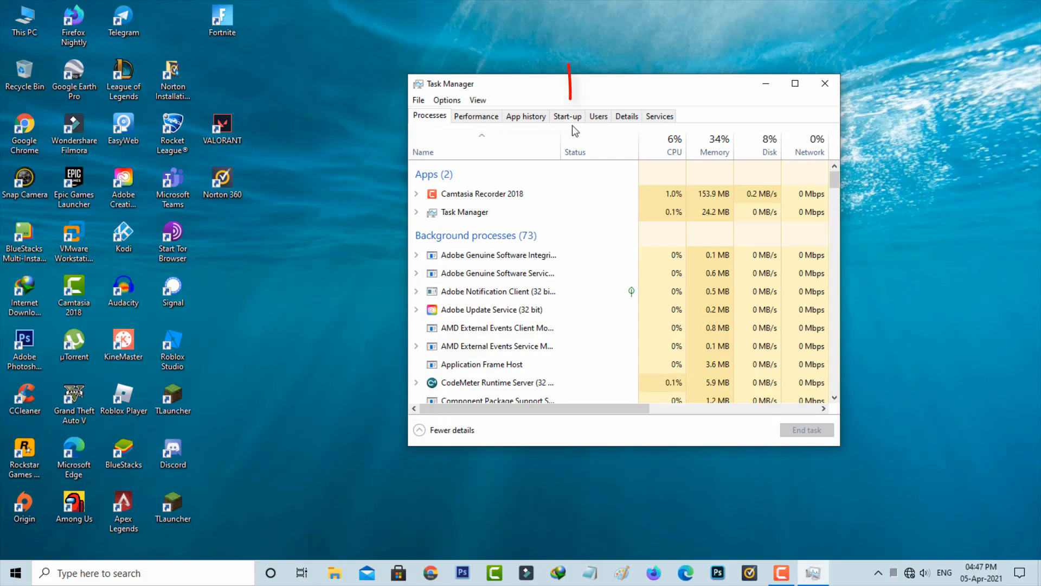
left_click(566, 116)
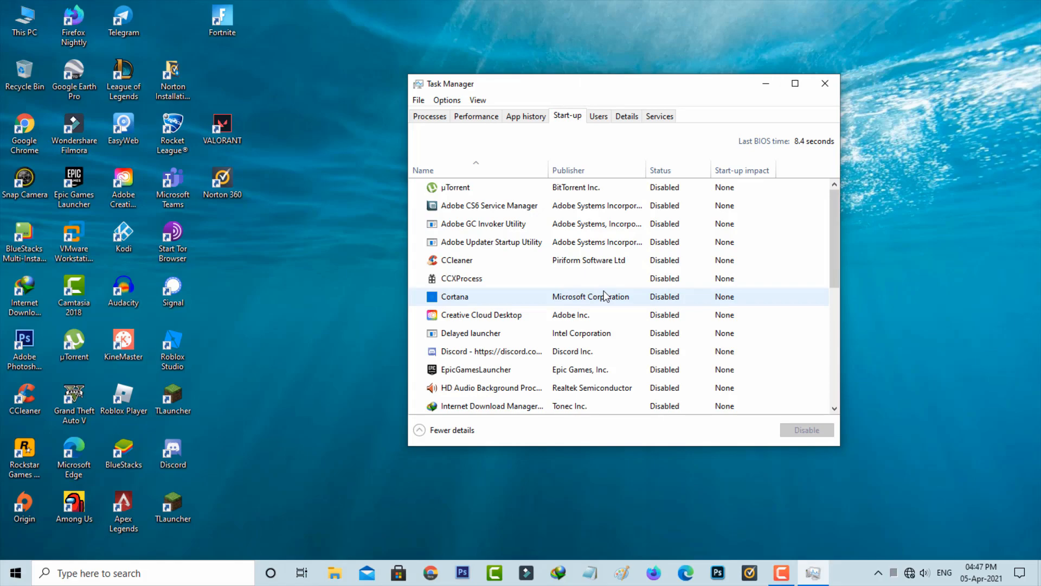
scroll("down", 3)
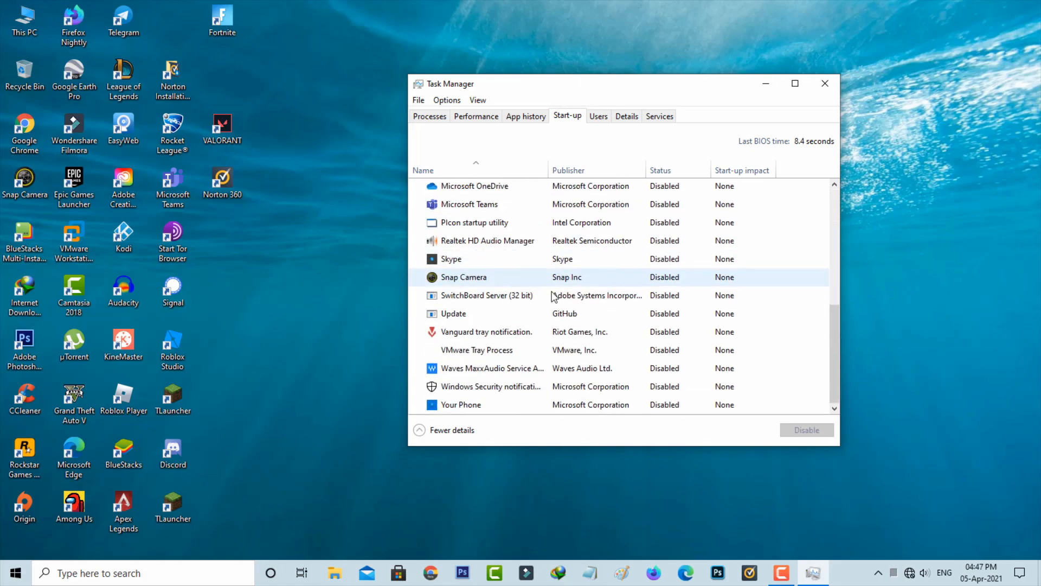
left_click(485, 332)
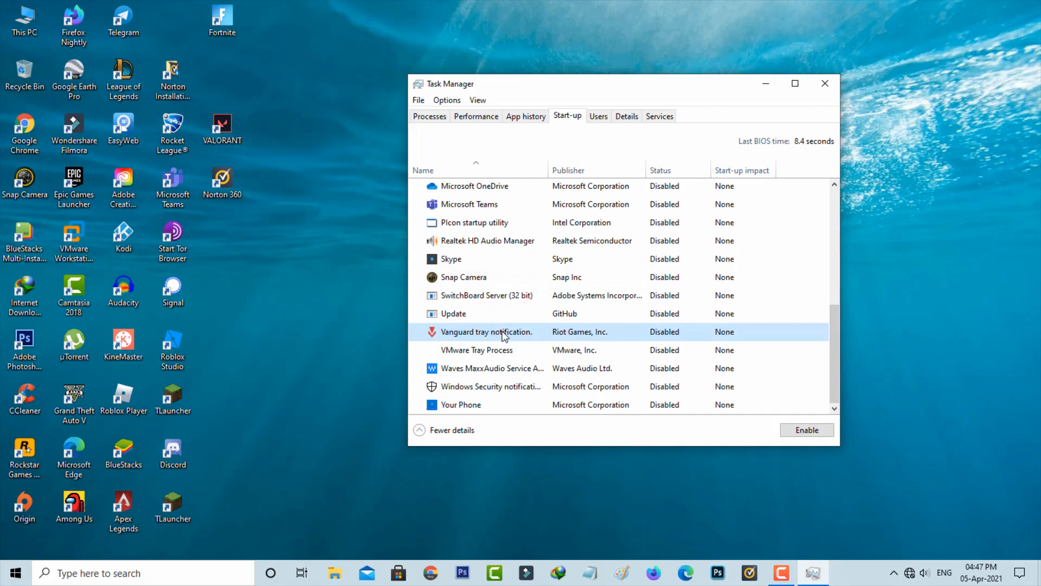
left_click(806, 429)
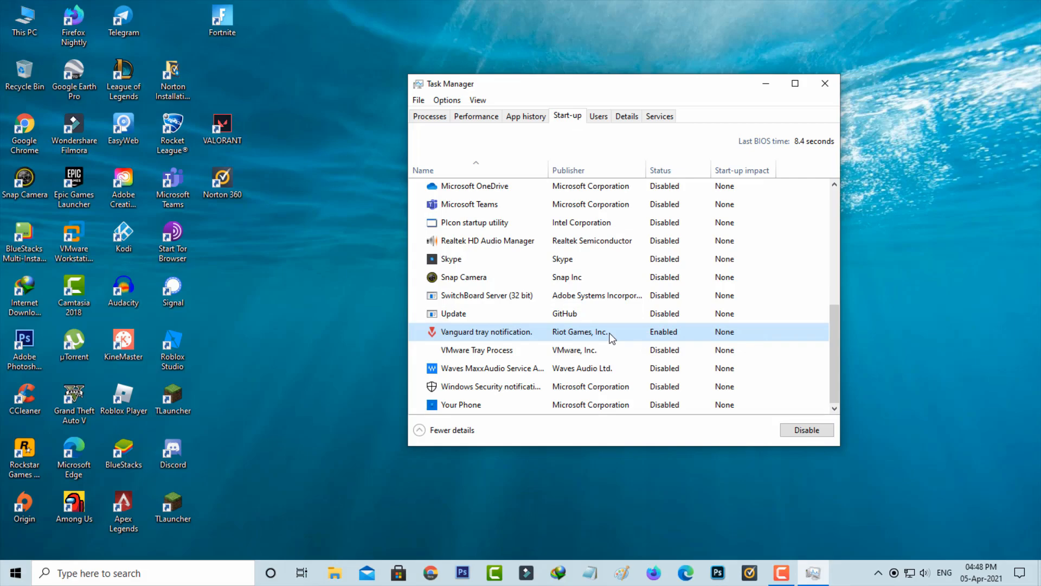
mouse_move(824, 83)
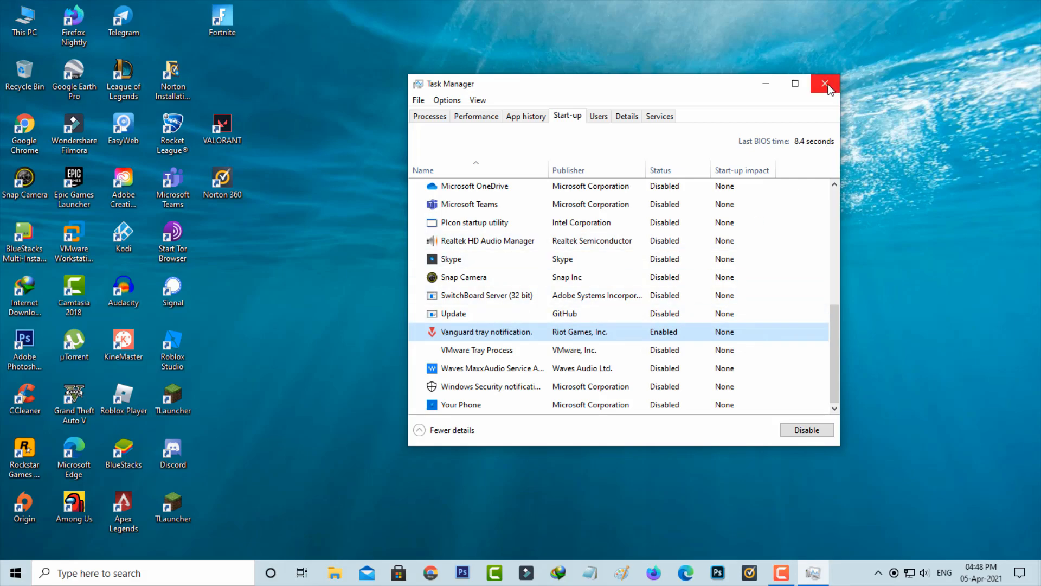
- Close Task Manager and cancel the Shut Down Windows dialog
left_click(825, 83)
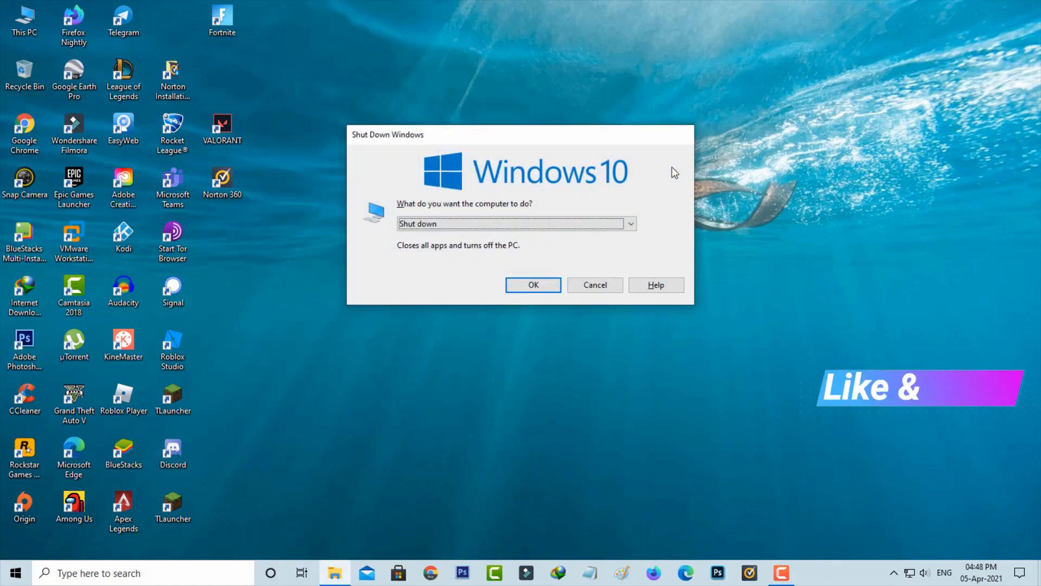
left_click(594, 284)
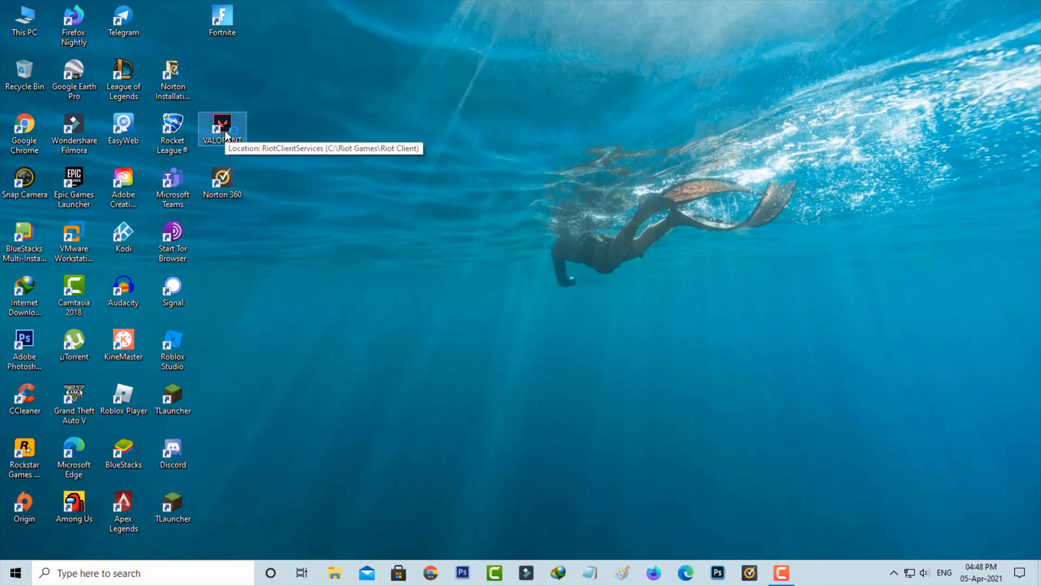
- Launch Valorant from its desktop shortcut and focus the Username field on sign-in
double_click(221, 126)
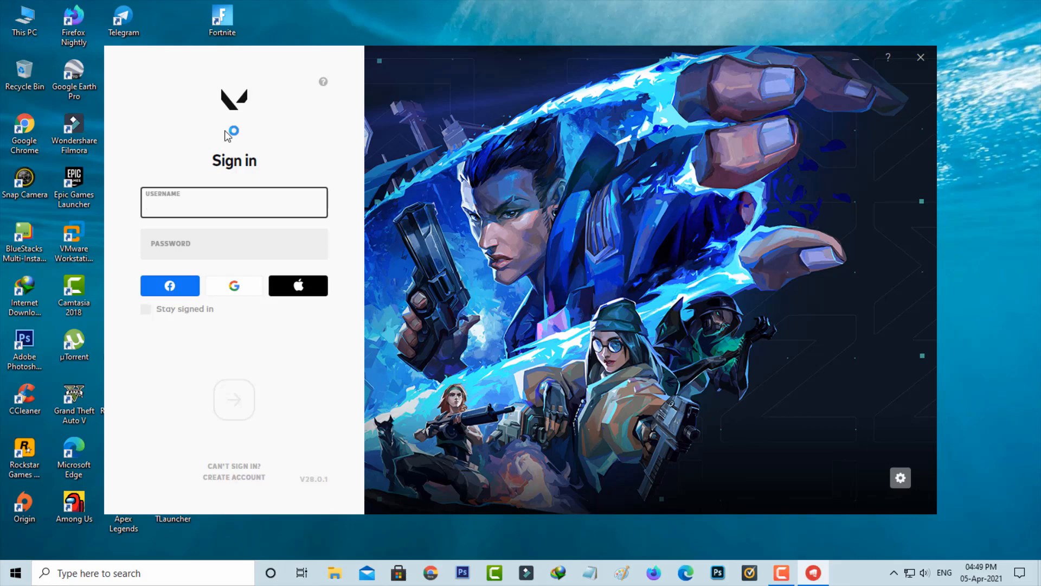
left_click(235, 202)
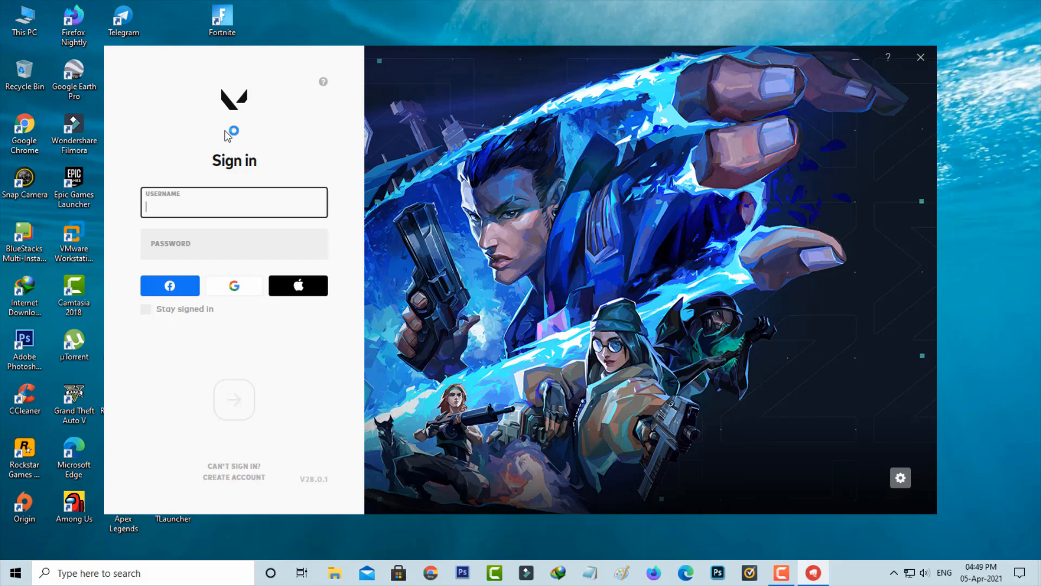